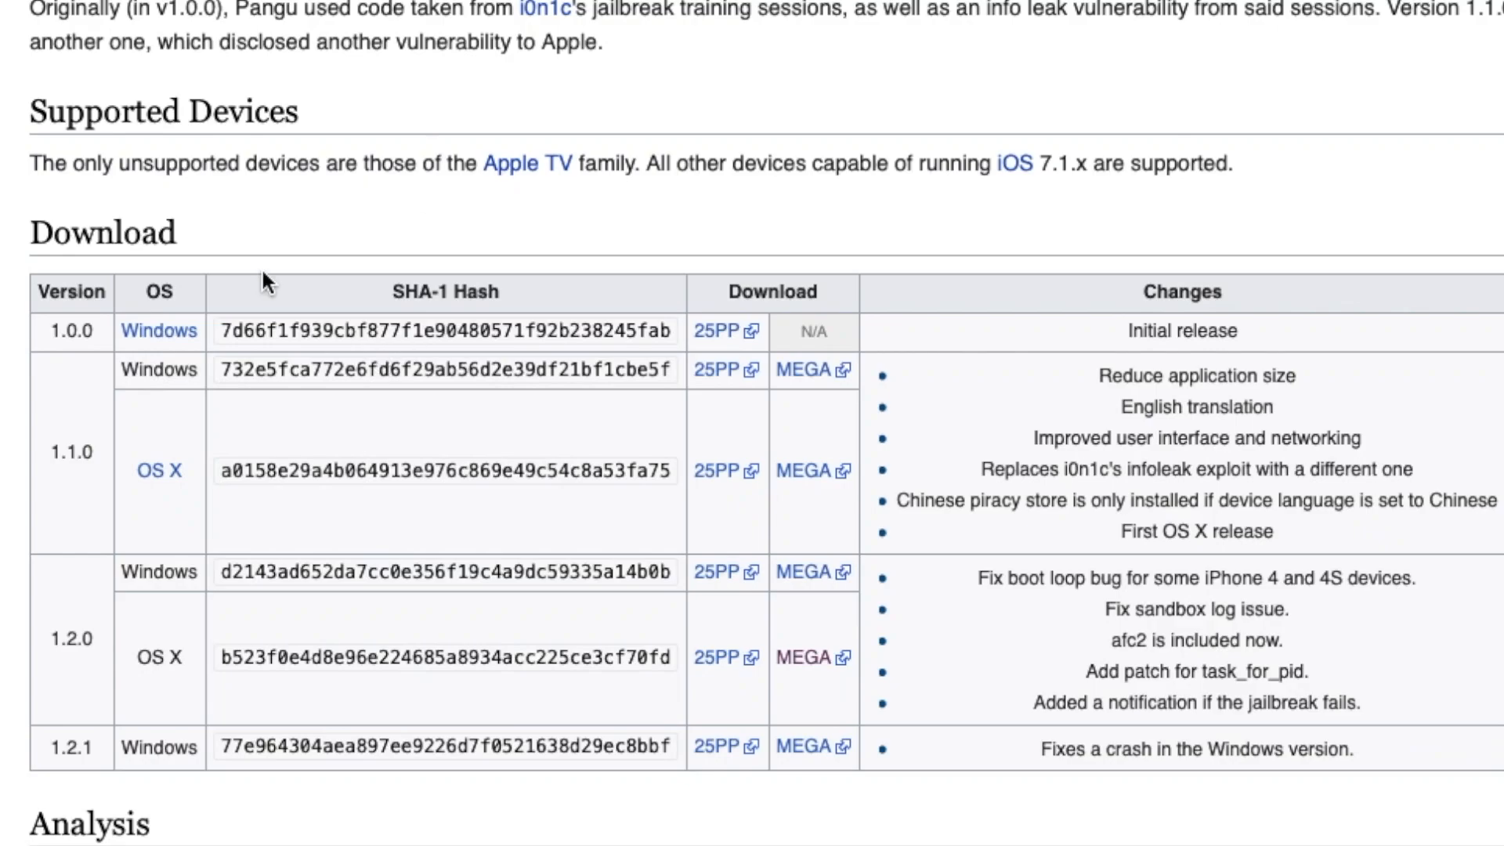
Navigate from macOS 12 Monterey back to the iOS 7 entry showing the 7.1–7.1.2 versions and builds.
scroll("down", 3)
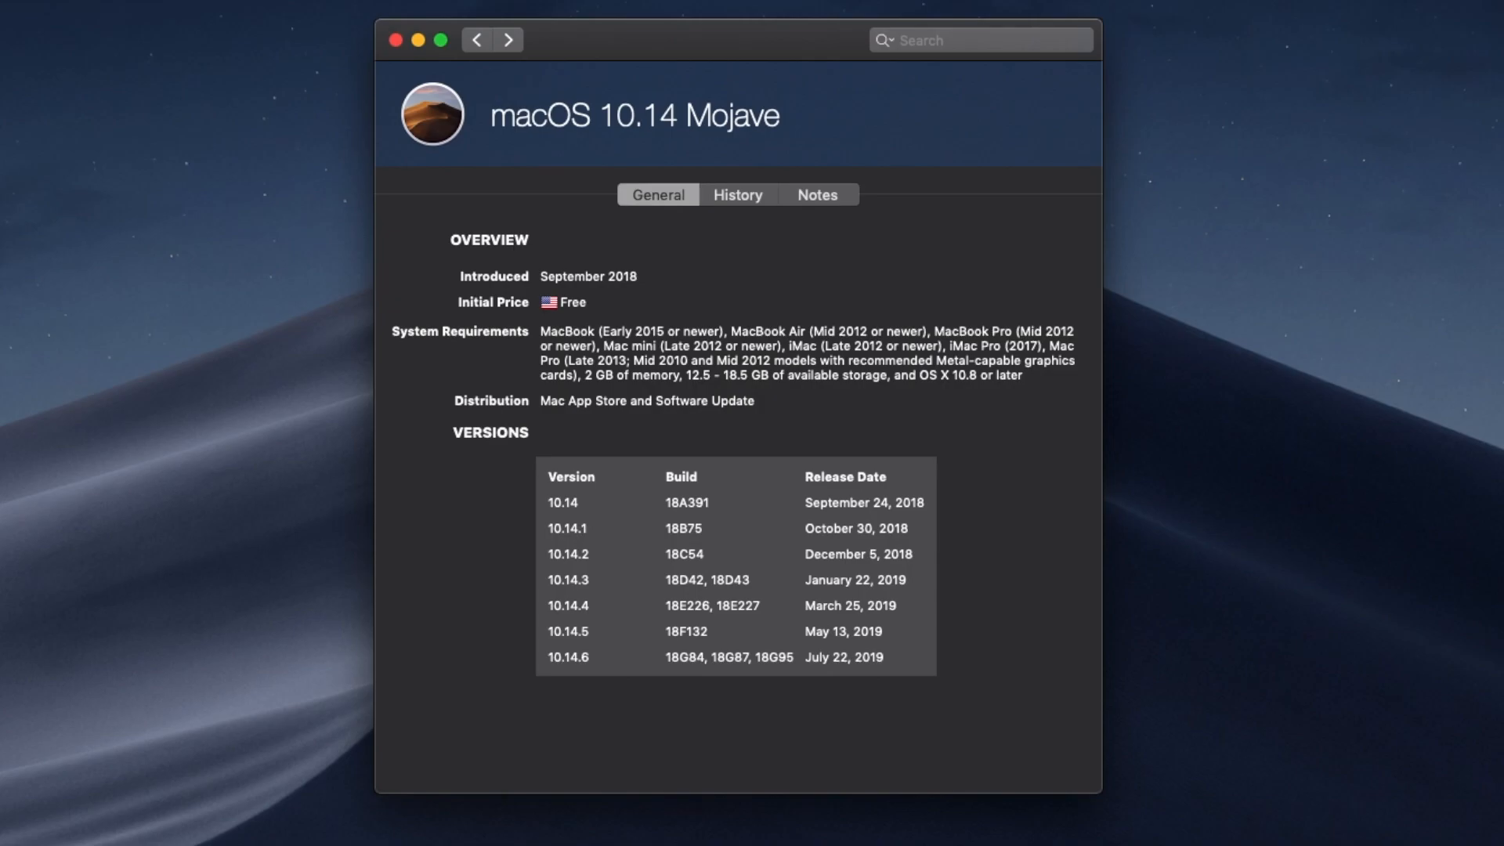
left_click(508, 39)
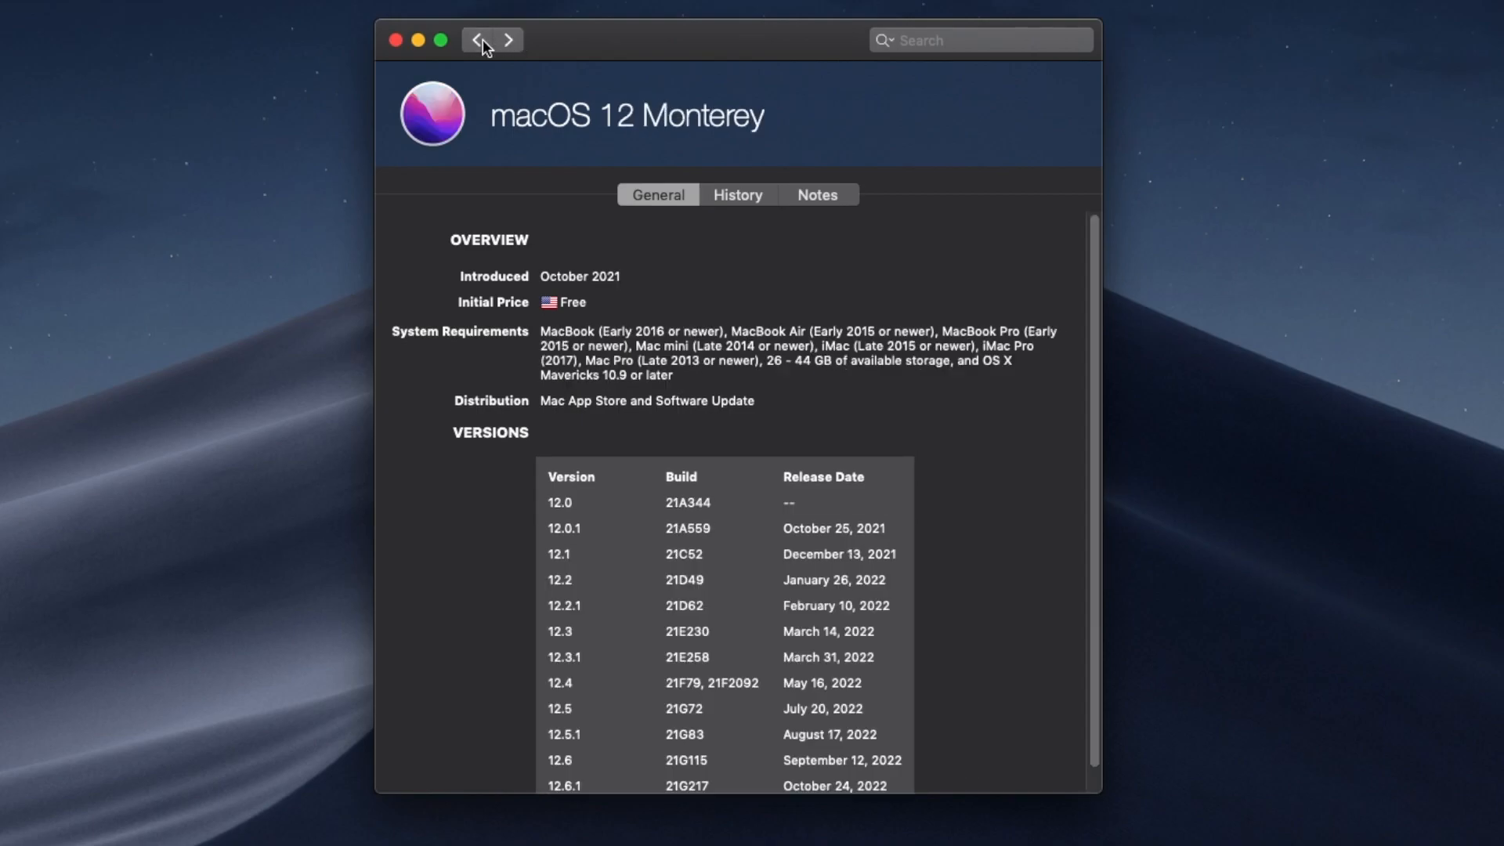
left_click(481, 39)
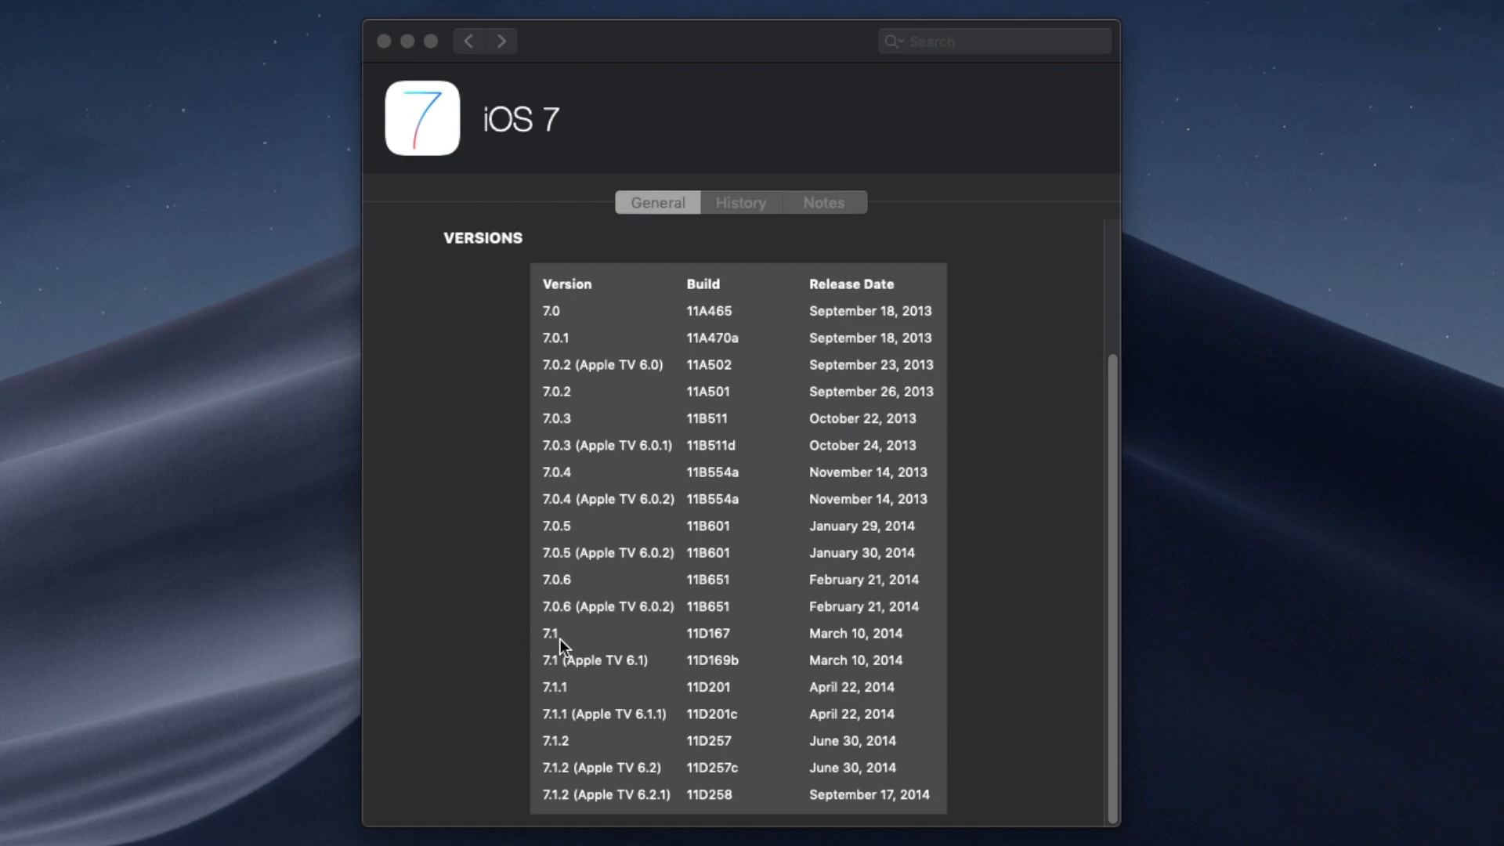
mouse_move(549, 705)
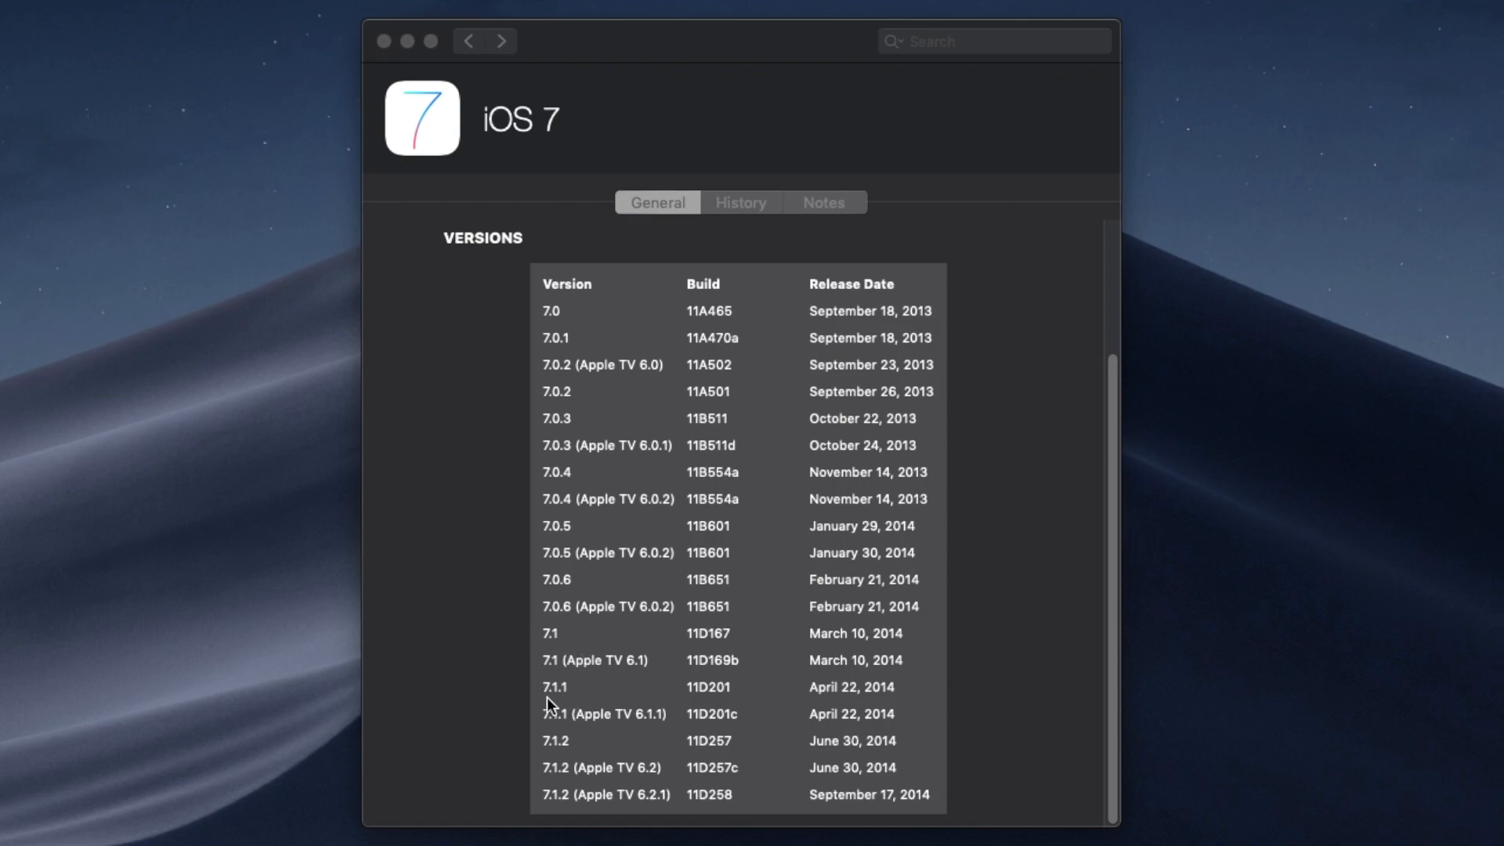